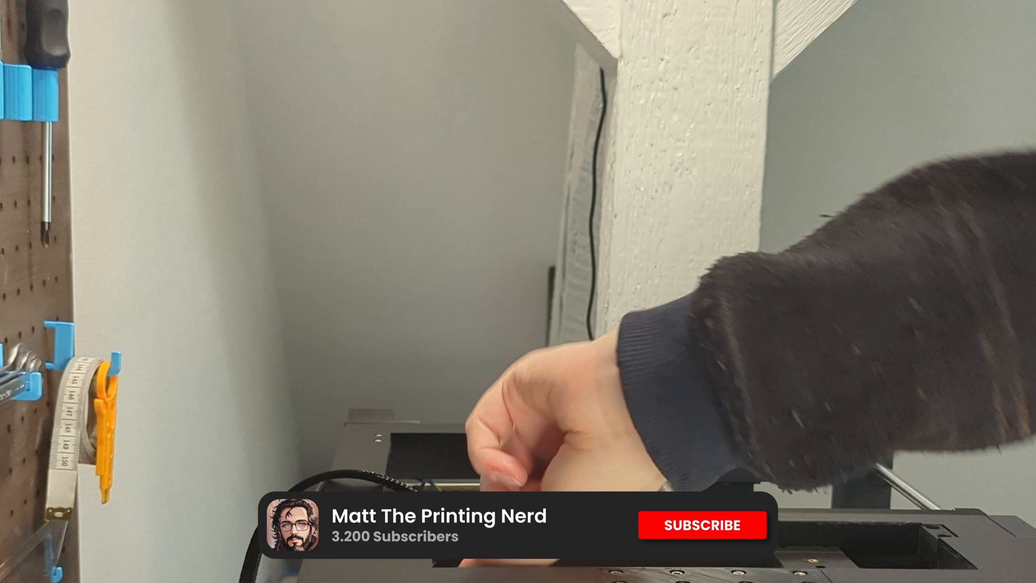
left_click(701, 524)
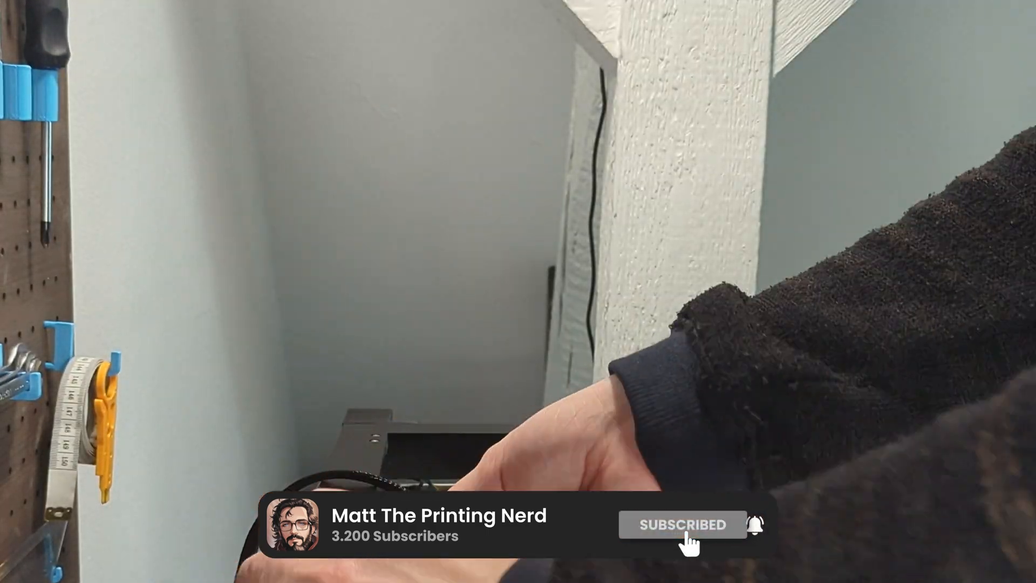